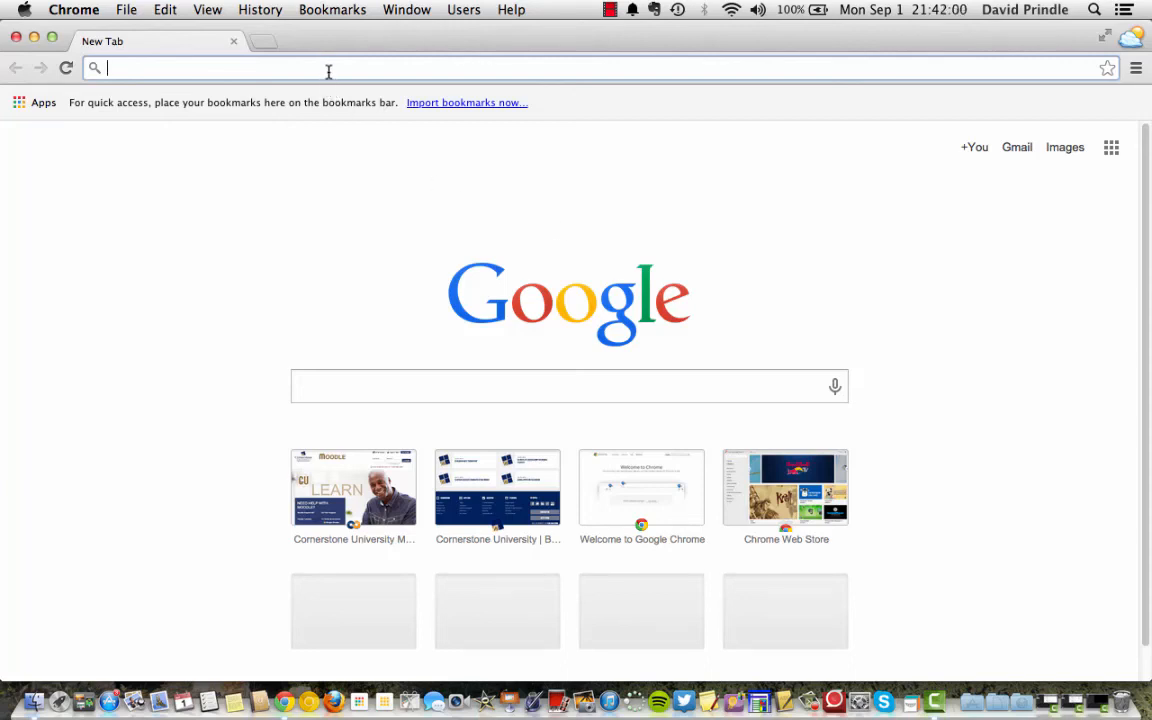
type("schoology.com/home.php")
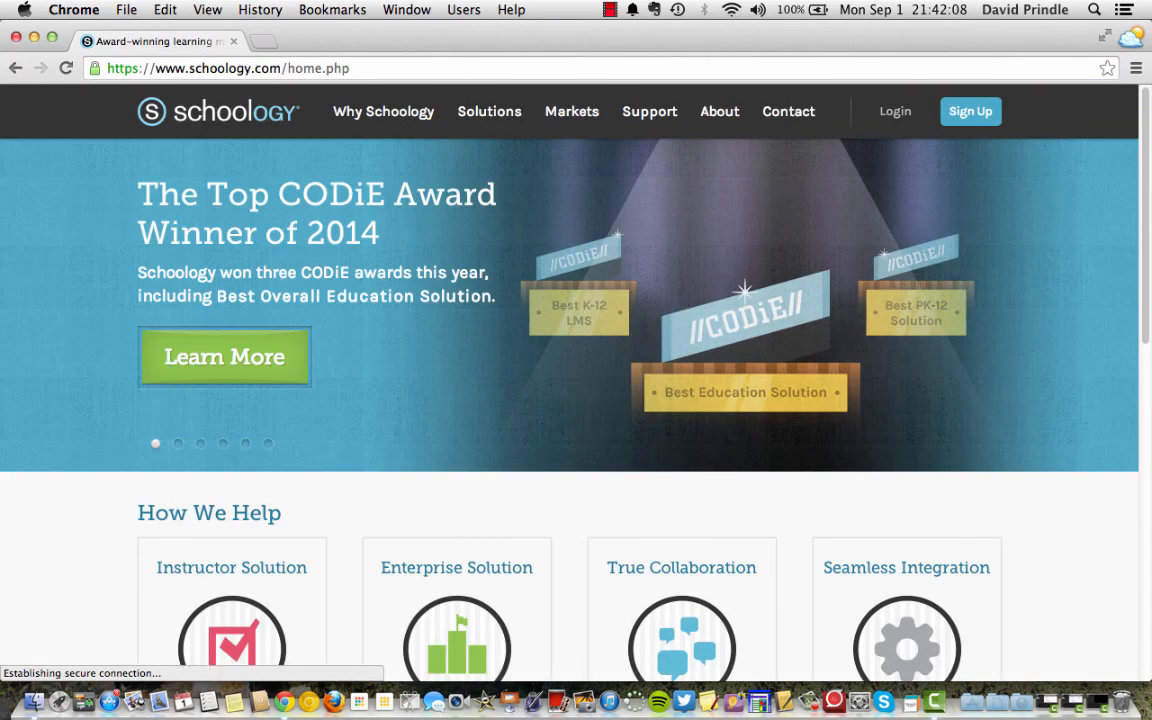
mouse_move(968, 112)
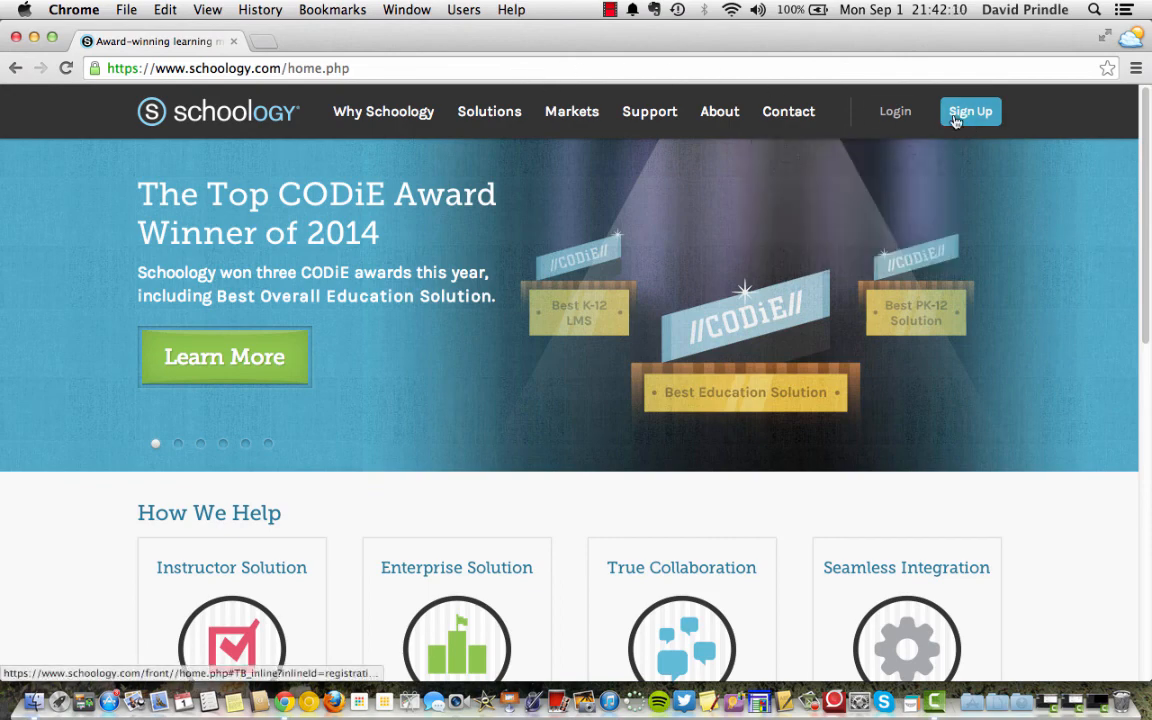
left_click(968, 112)
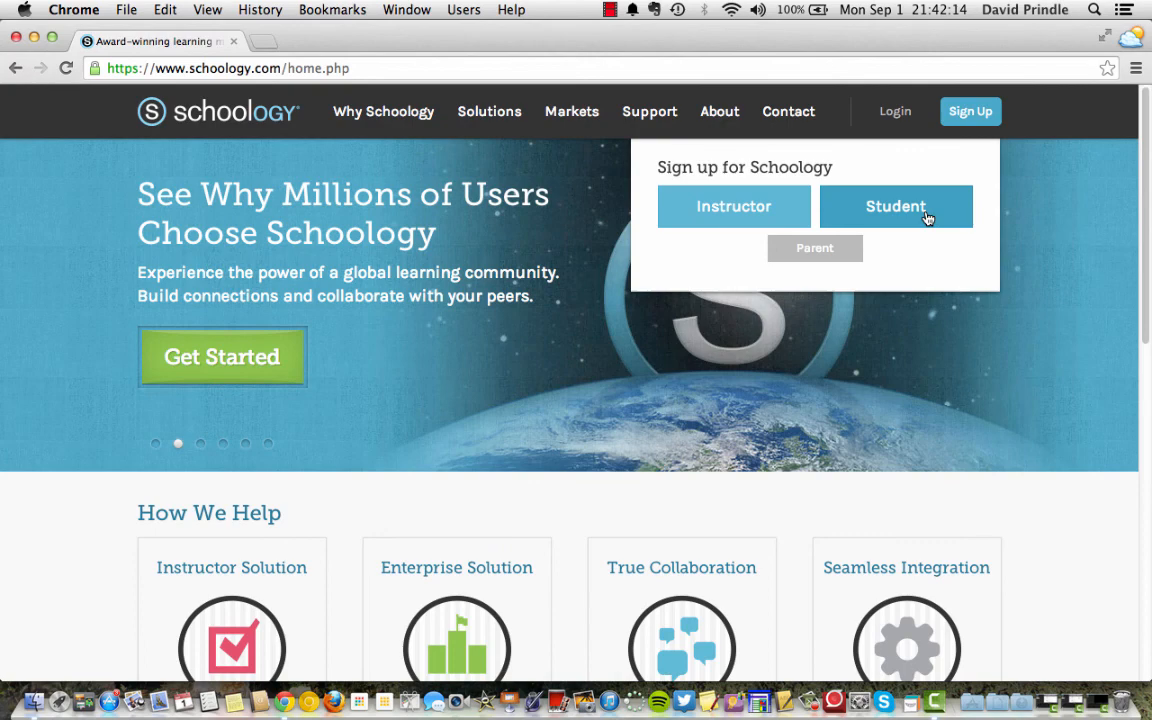
left_click(896, 206)
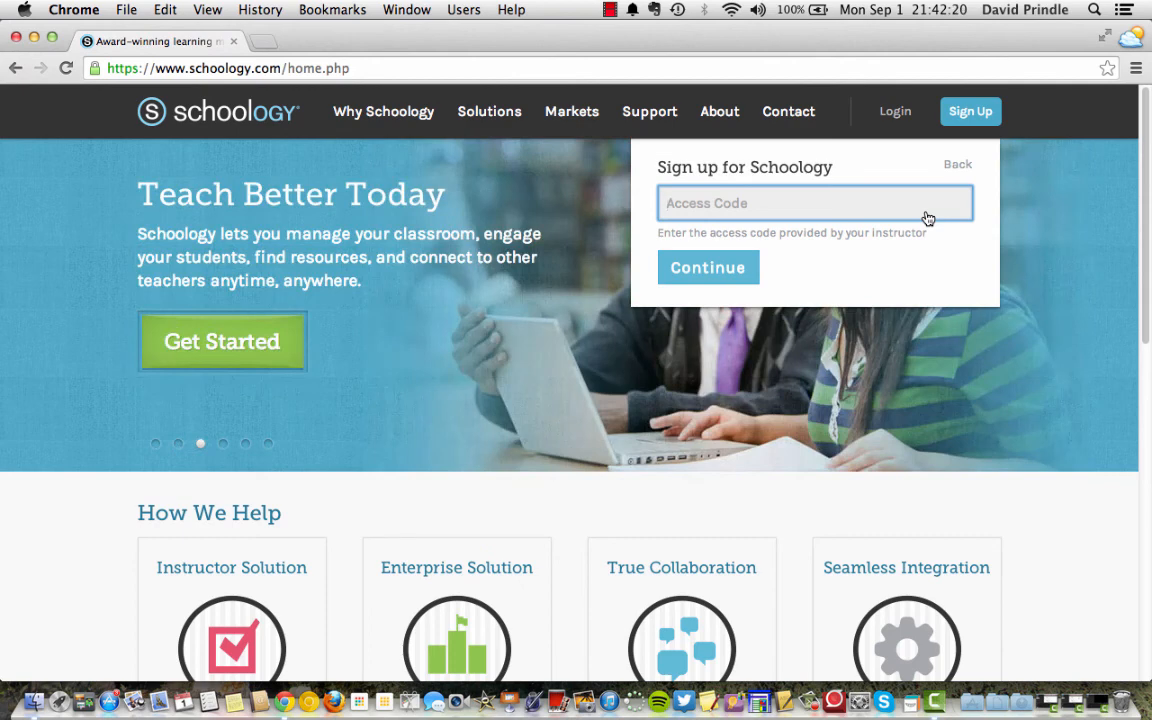
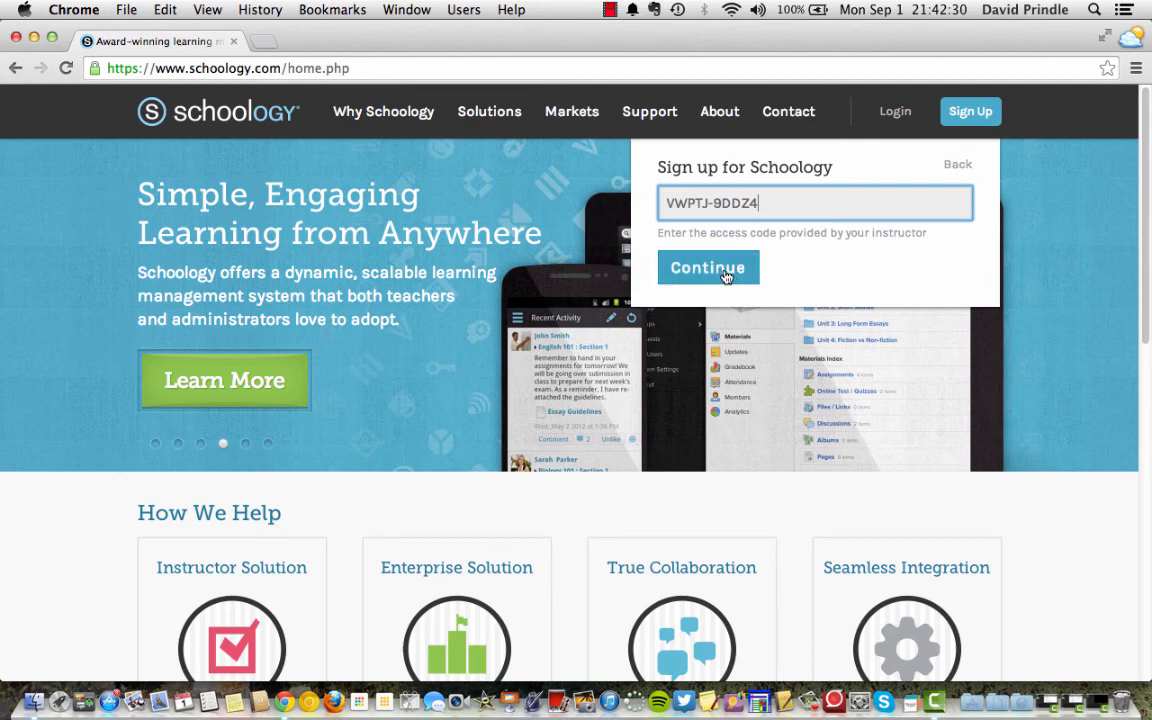
left_click(708, 268)
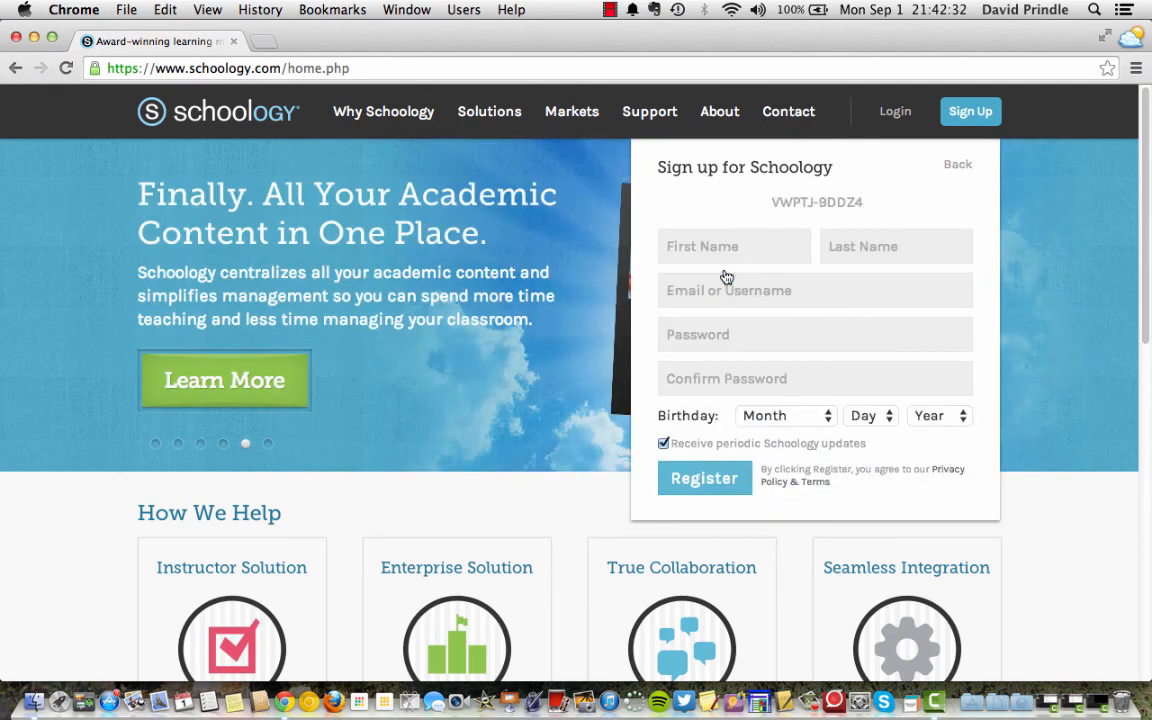
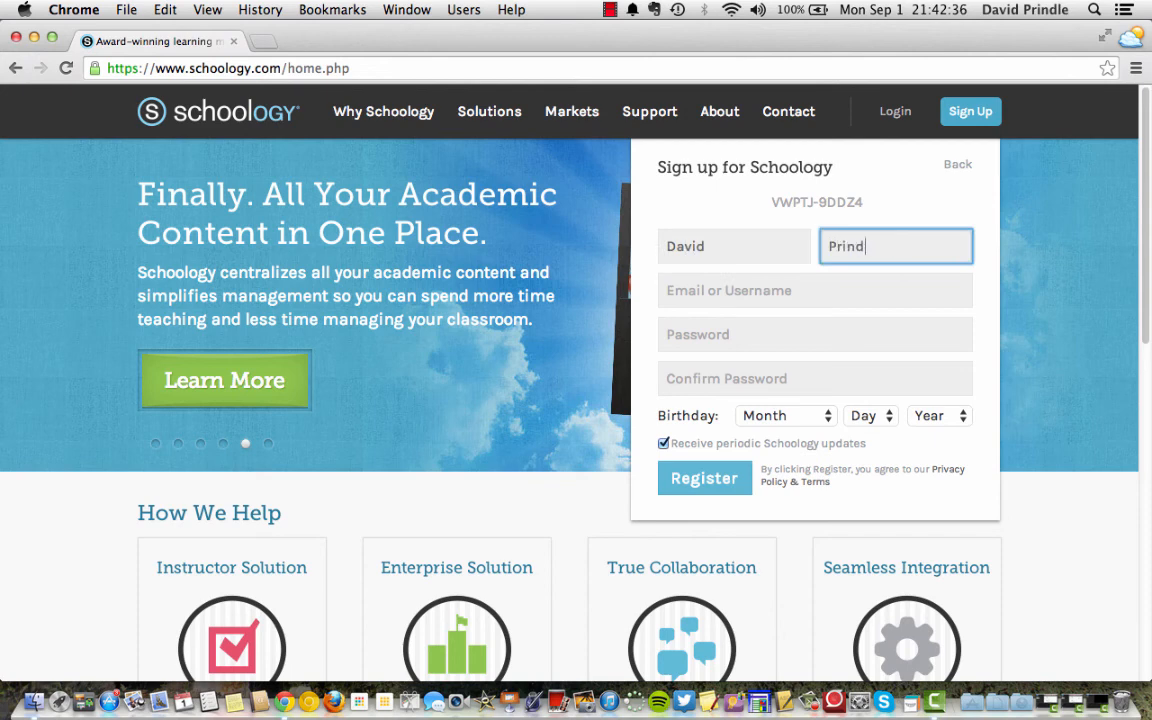
left_click(816, 290)
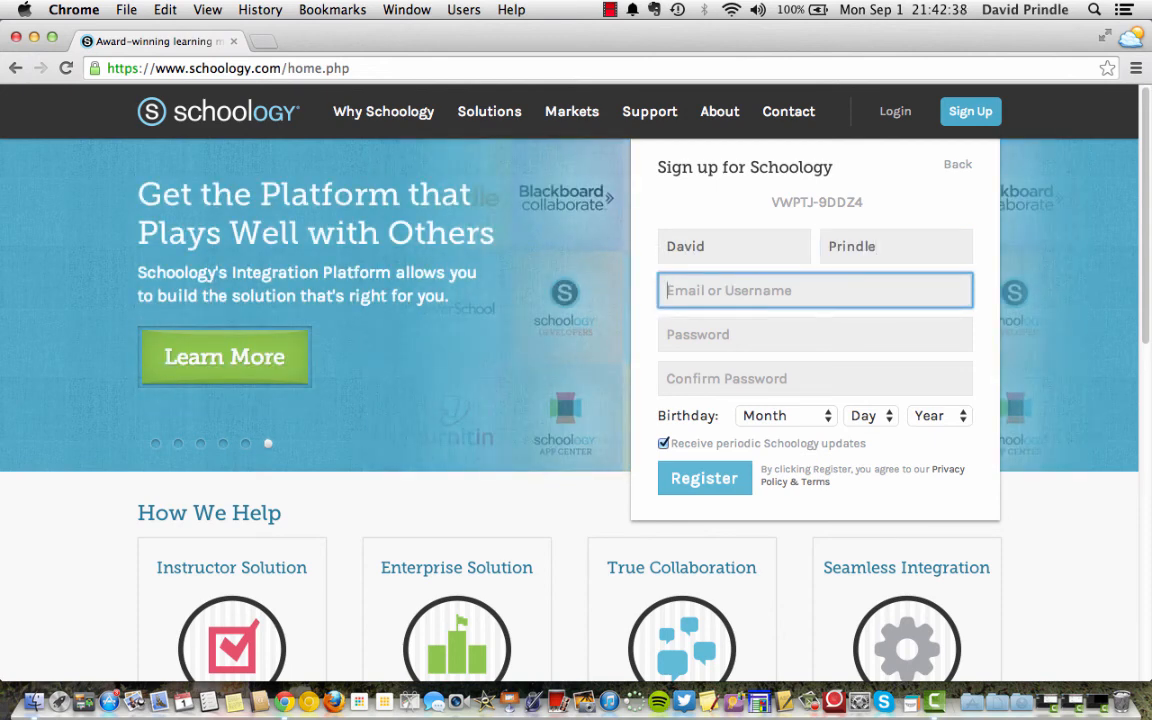
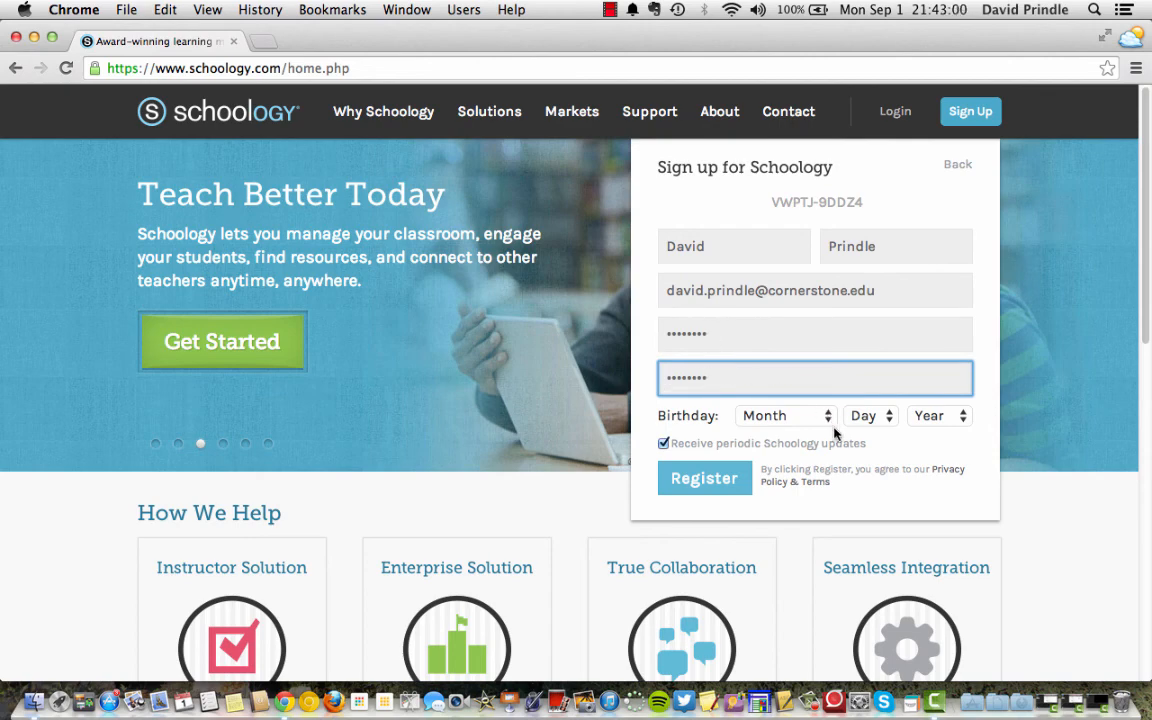
Step: Set the birthday to the 16th, 1958, opt out of update emails and register
left_click(784, 414)
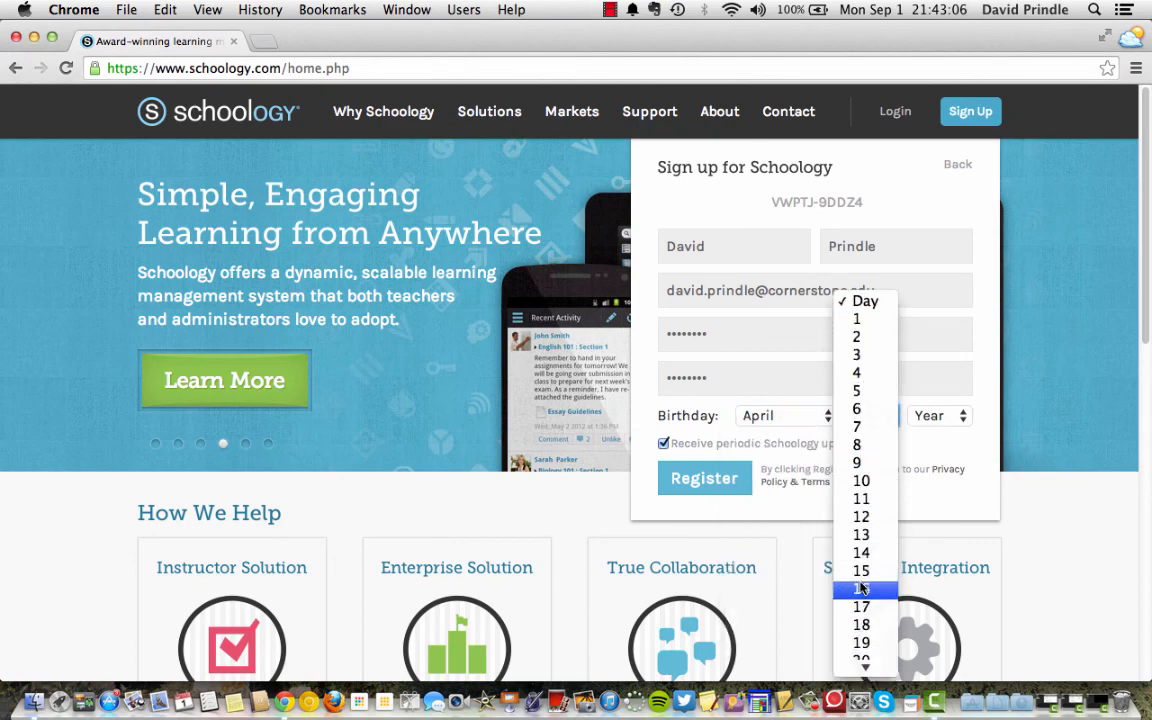
left_click(860, 588)
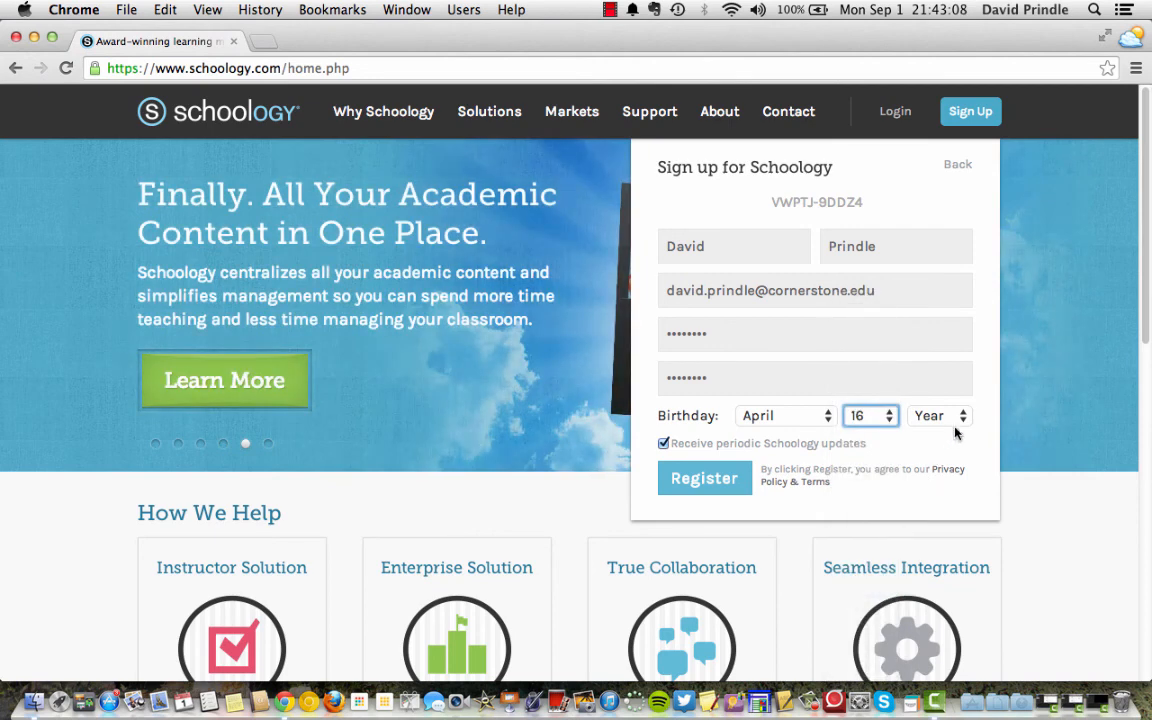
left_click(938, 414)
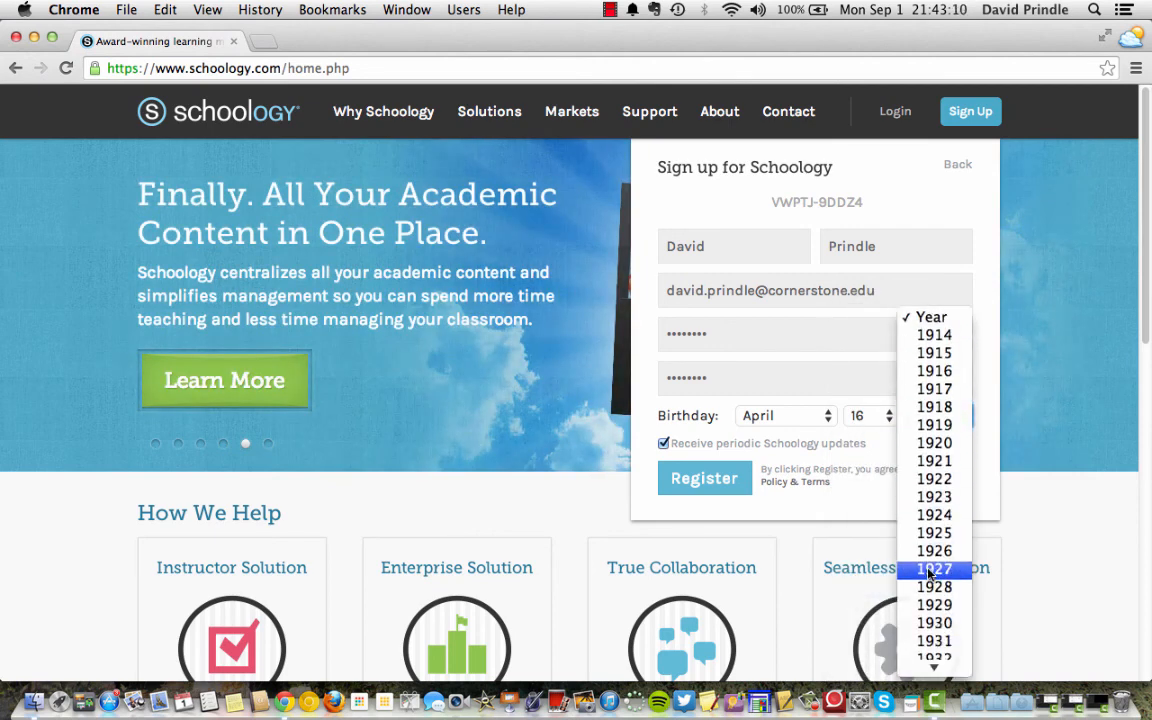
scroll("down", 3)
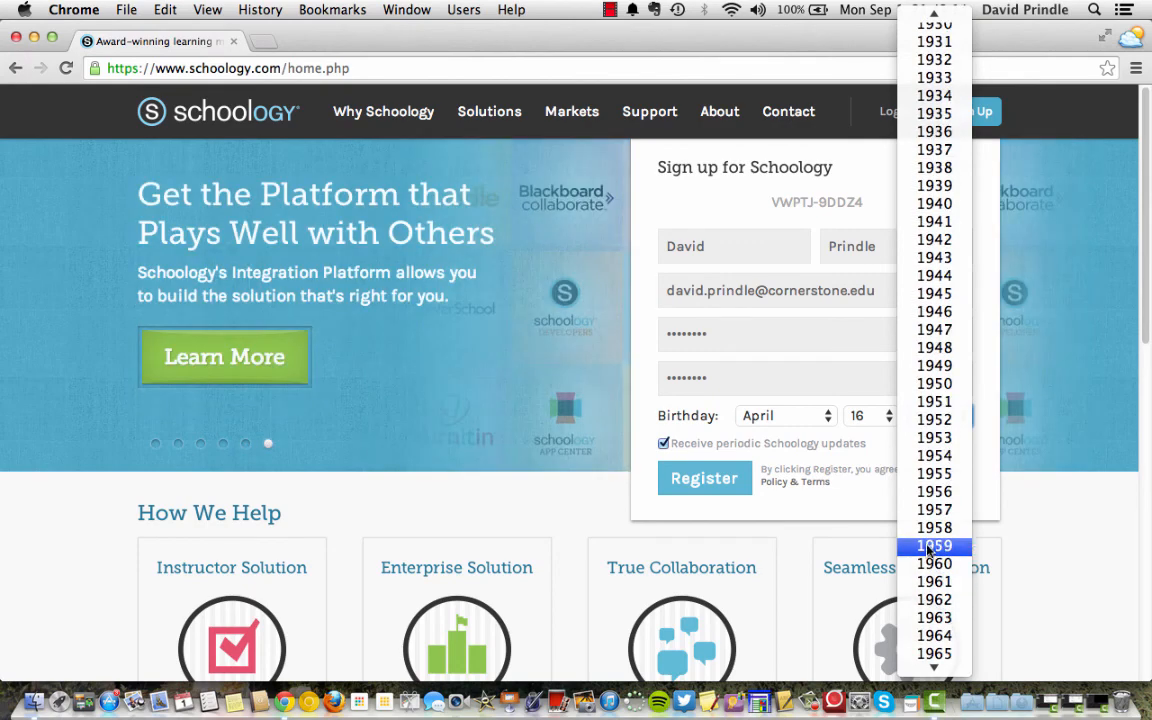
left_click(932, 528)
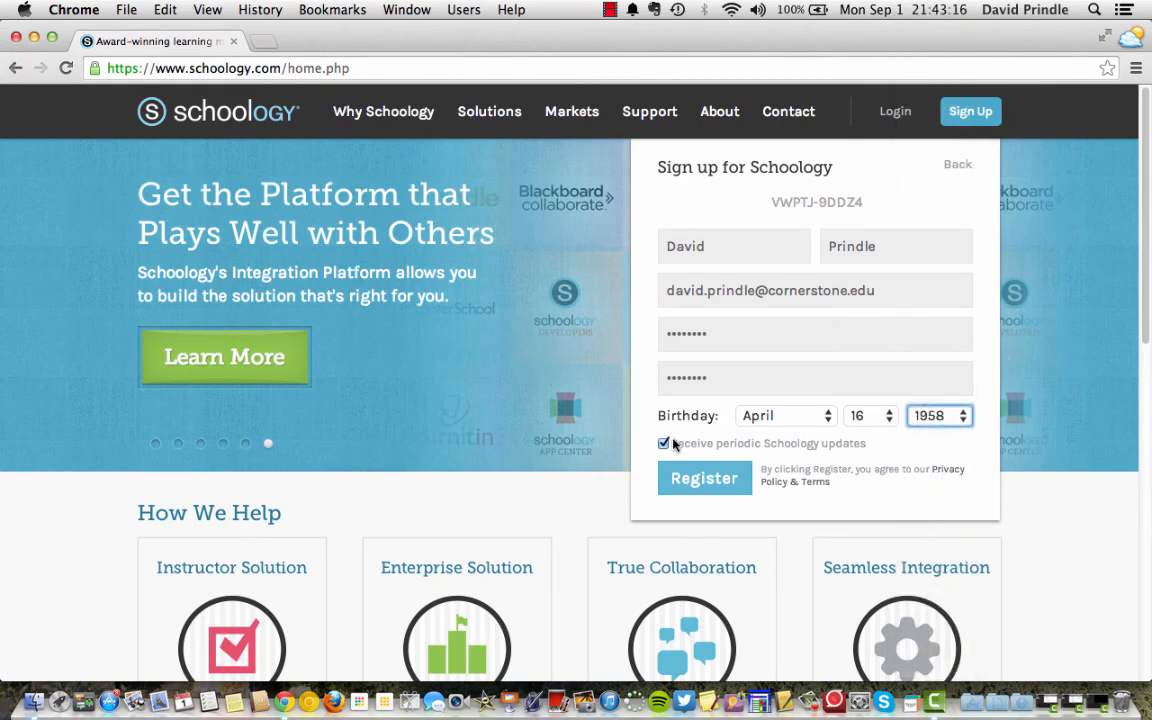
left_click(664, 444)
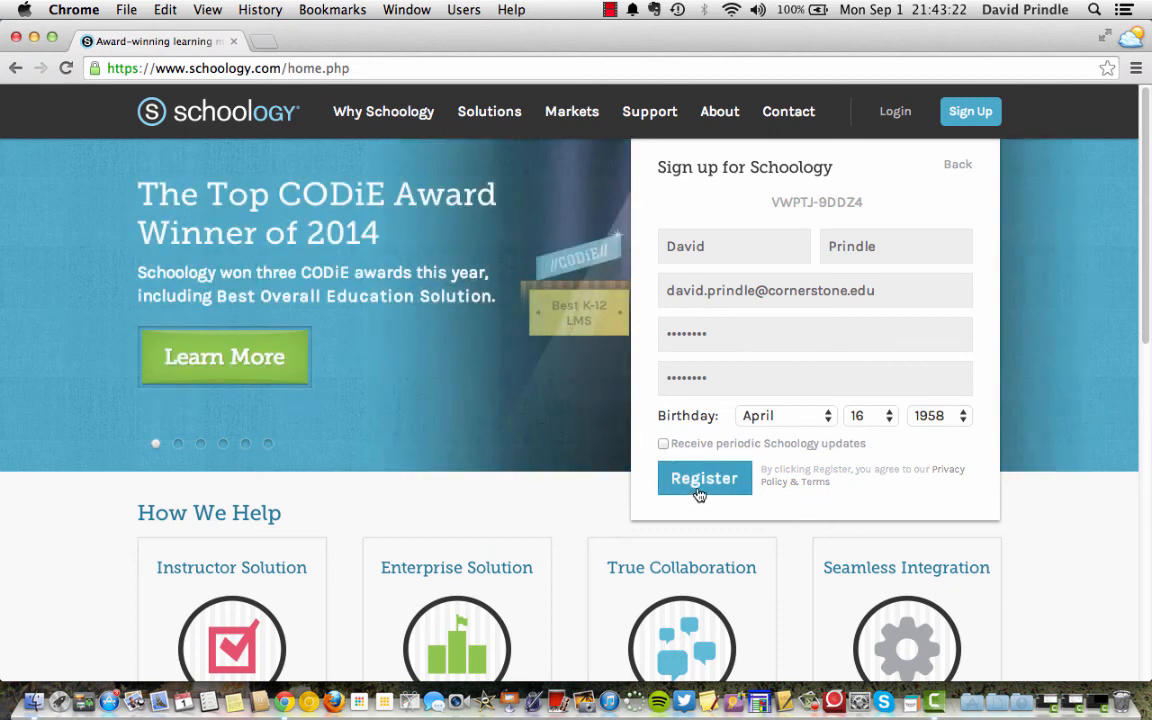
left_click(704, 478)
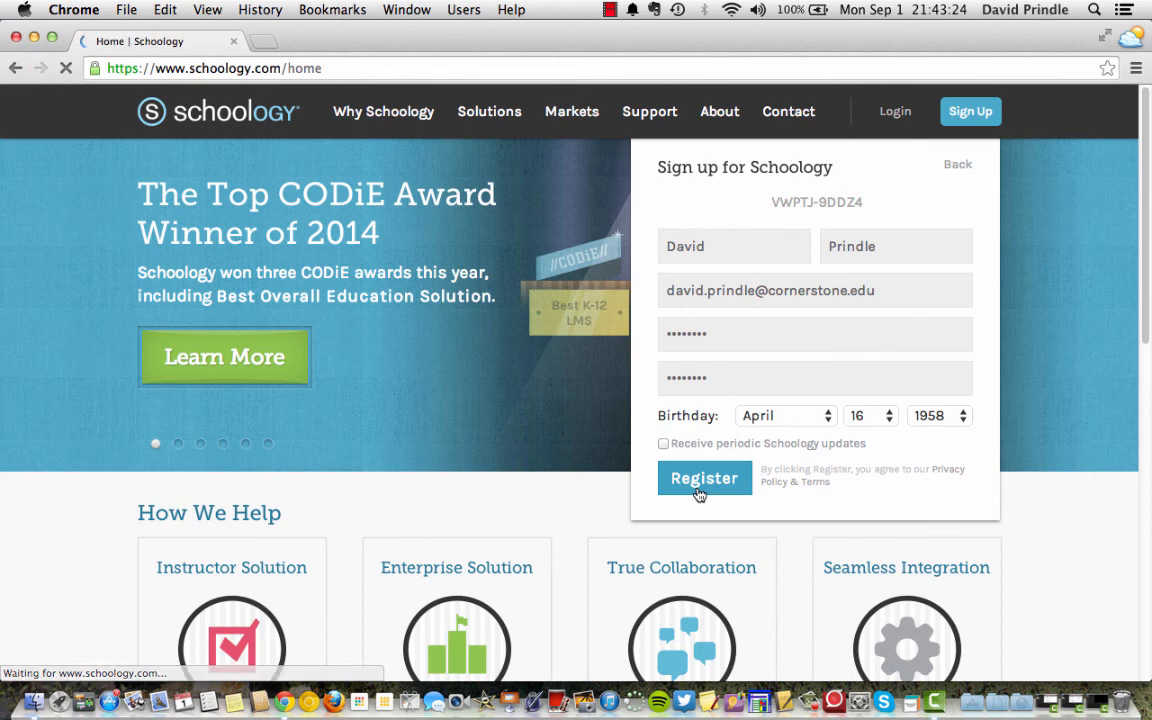
Step: Confirm registration and begin the welcome tour through the groups and resources cards
left_click(704, 478)
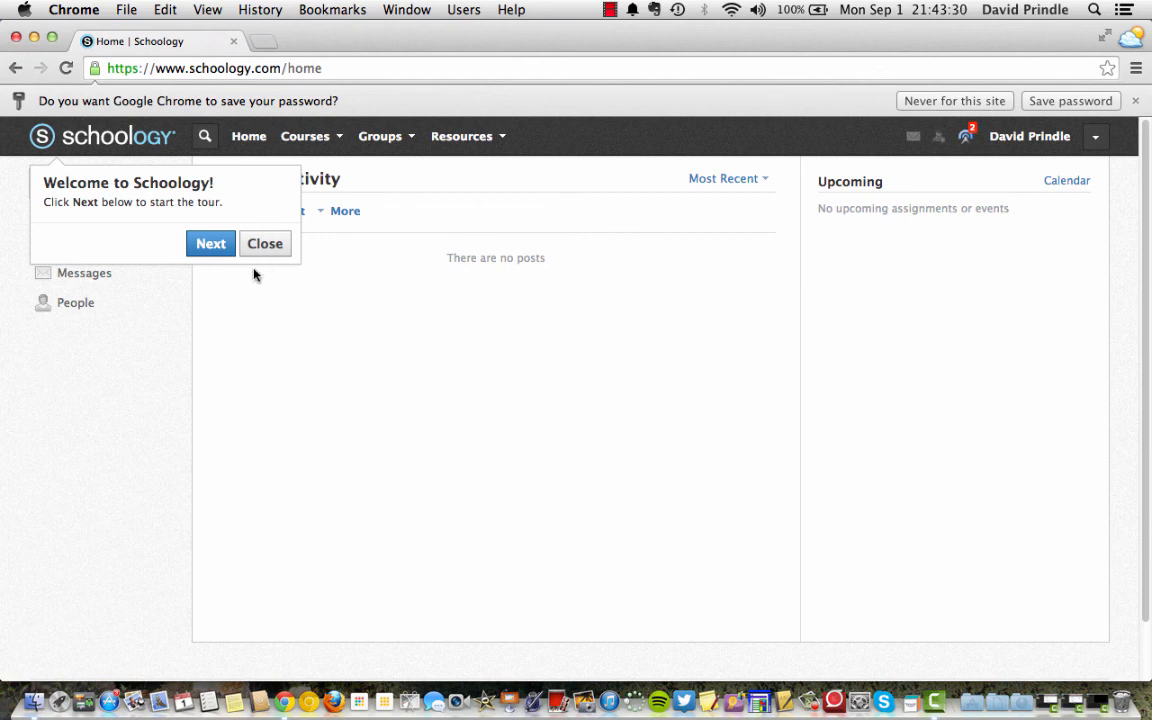
mouse_move(110, 212)
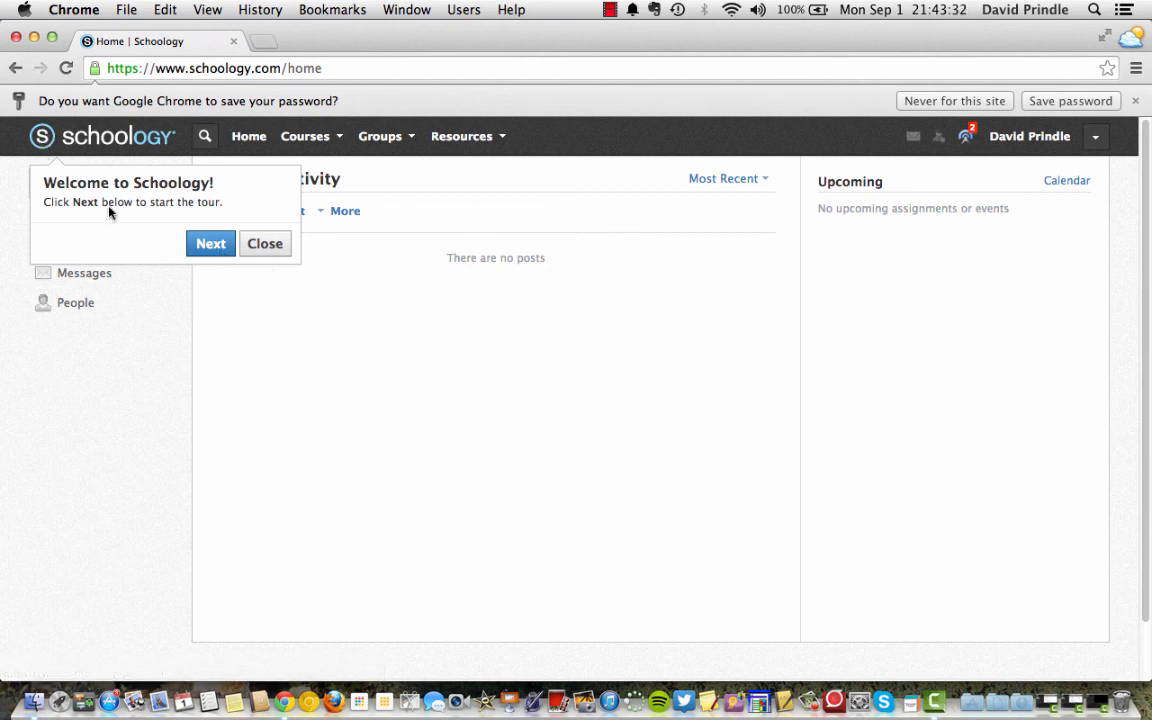
left_click(210, 244)
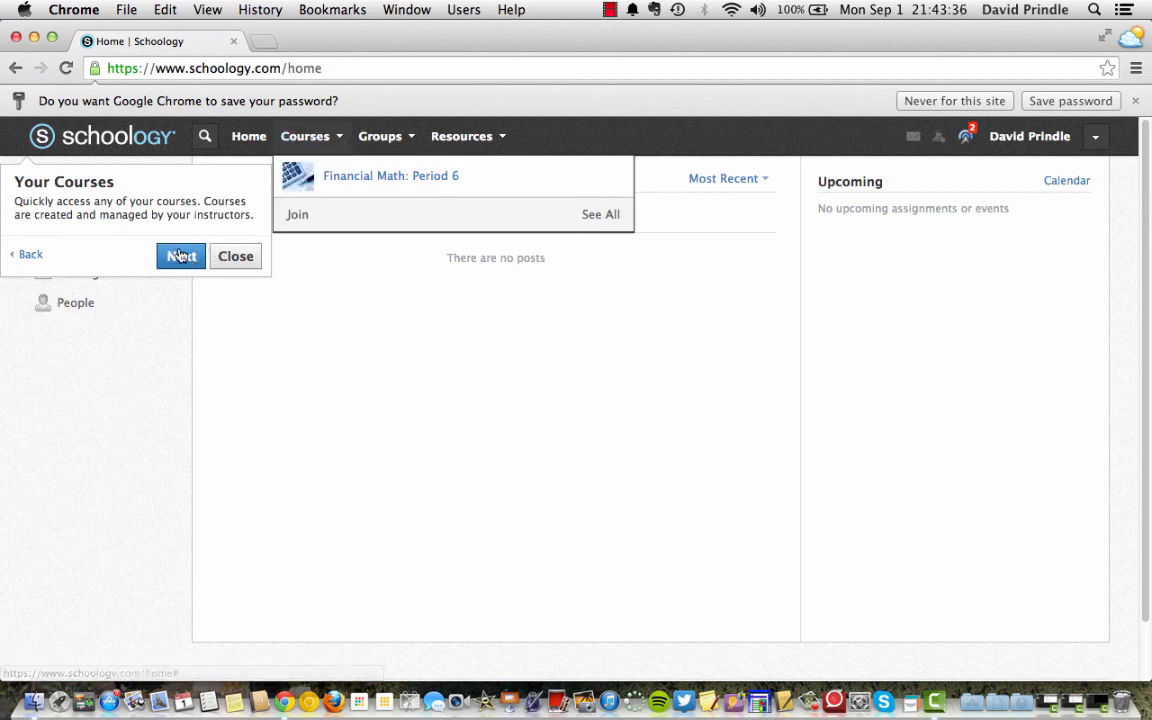
left_click(180, 256)
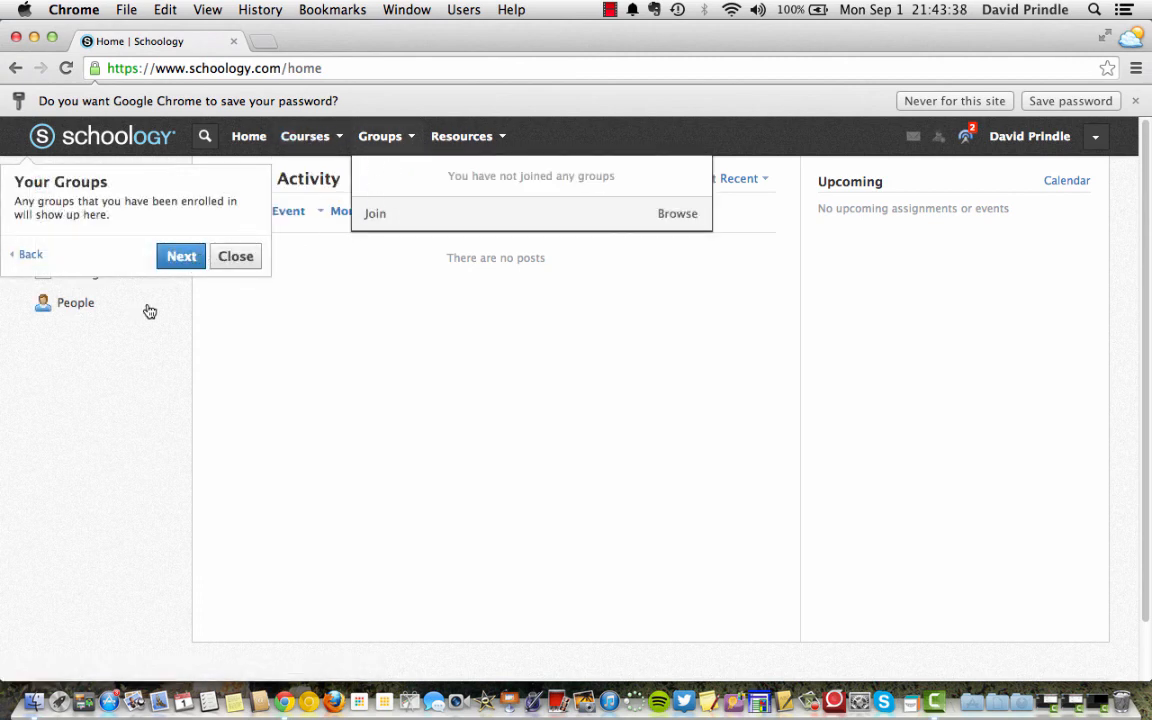
left_click(180, 256)
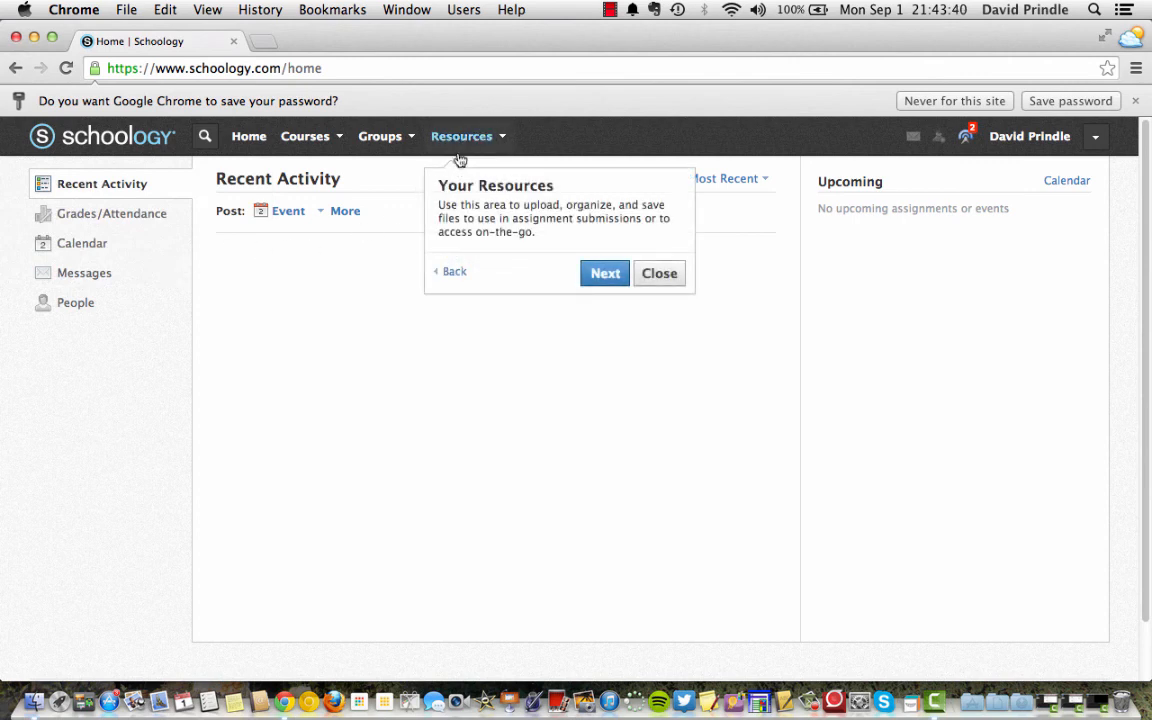
mouse_move(710, 184)
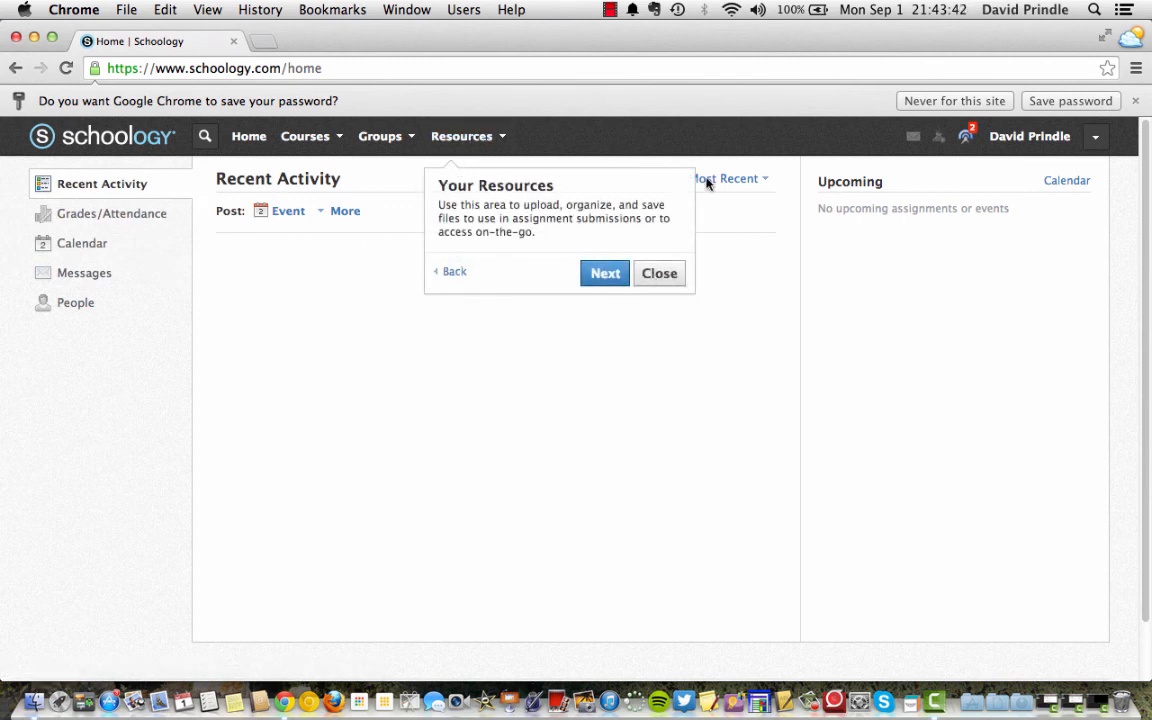
mouse_move(452, 180)
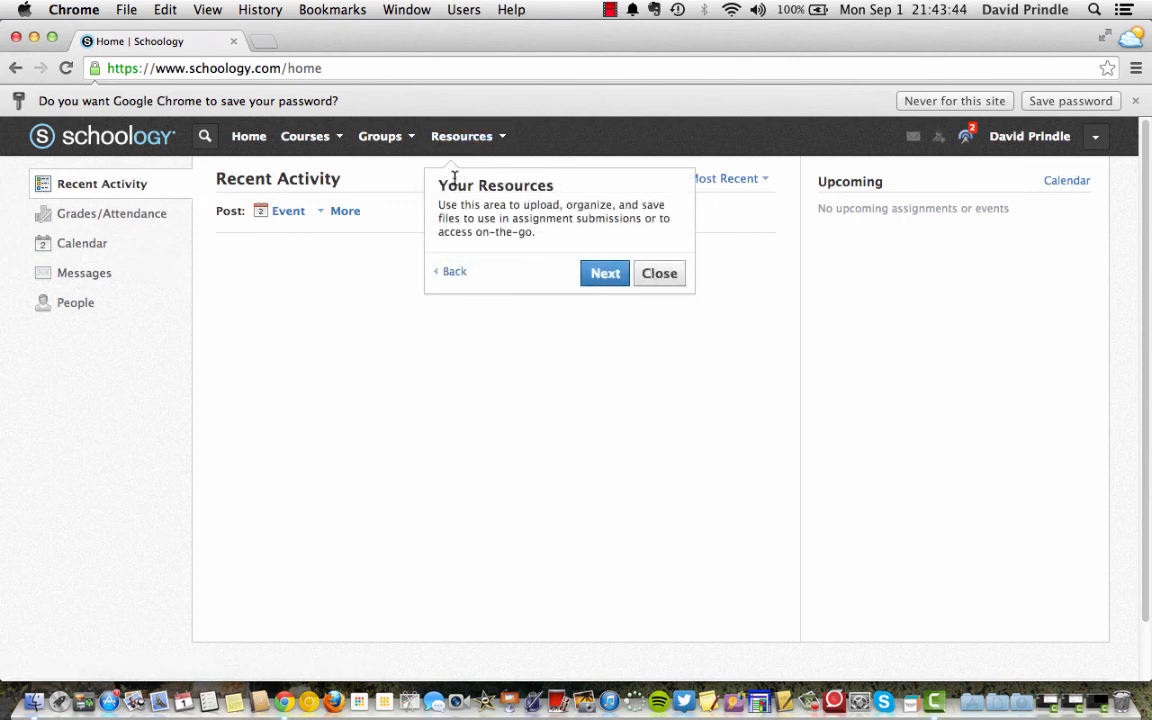
mouse_move(492, 156)
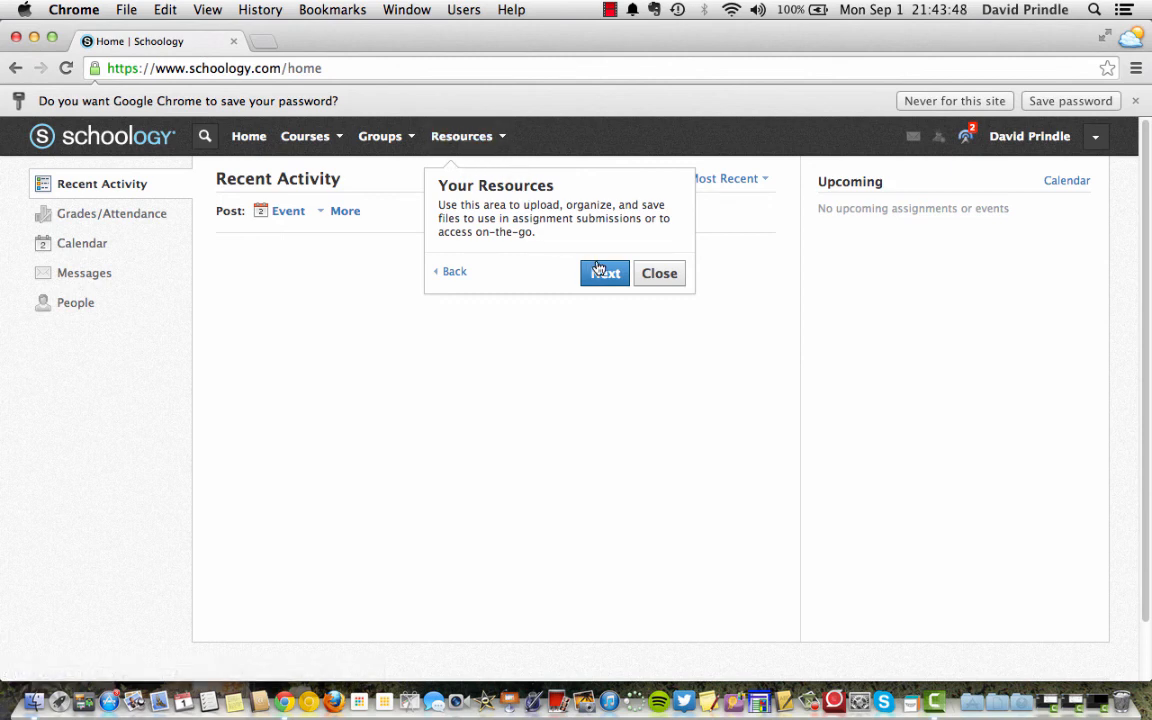
Step: Advance the tour through messages, profile and Recent Activity to the grades and attendance card
left_click(604, 272)
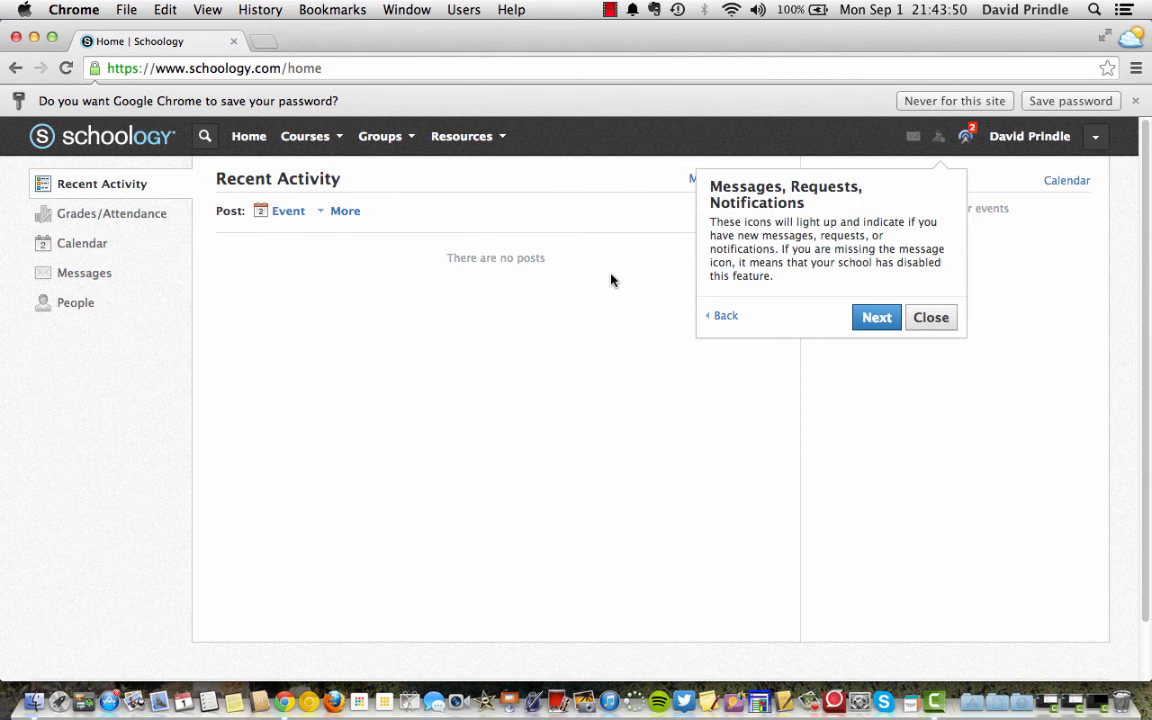
mouse_move(976, 124)
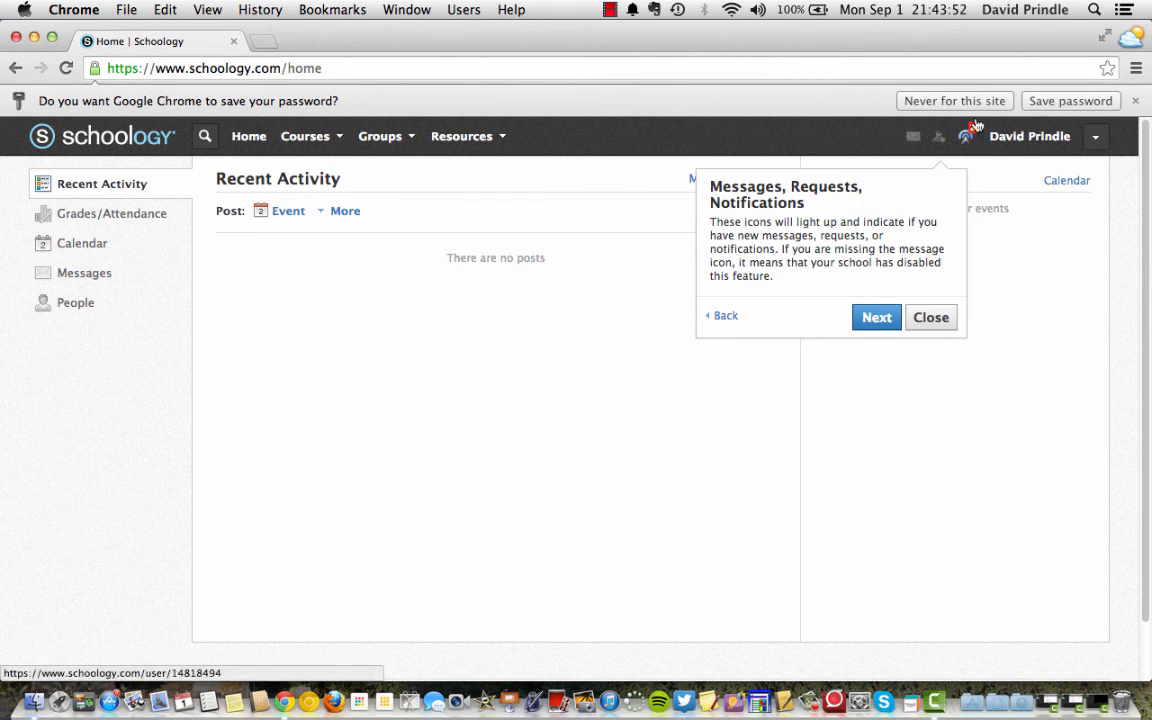
left_click(876, 316)
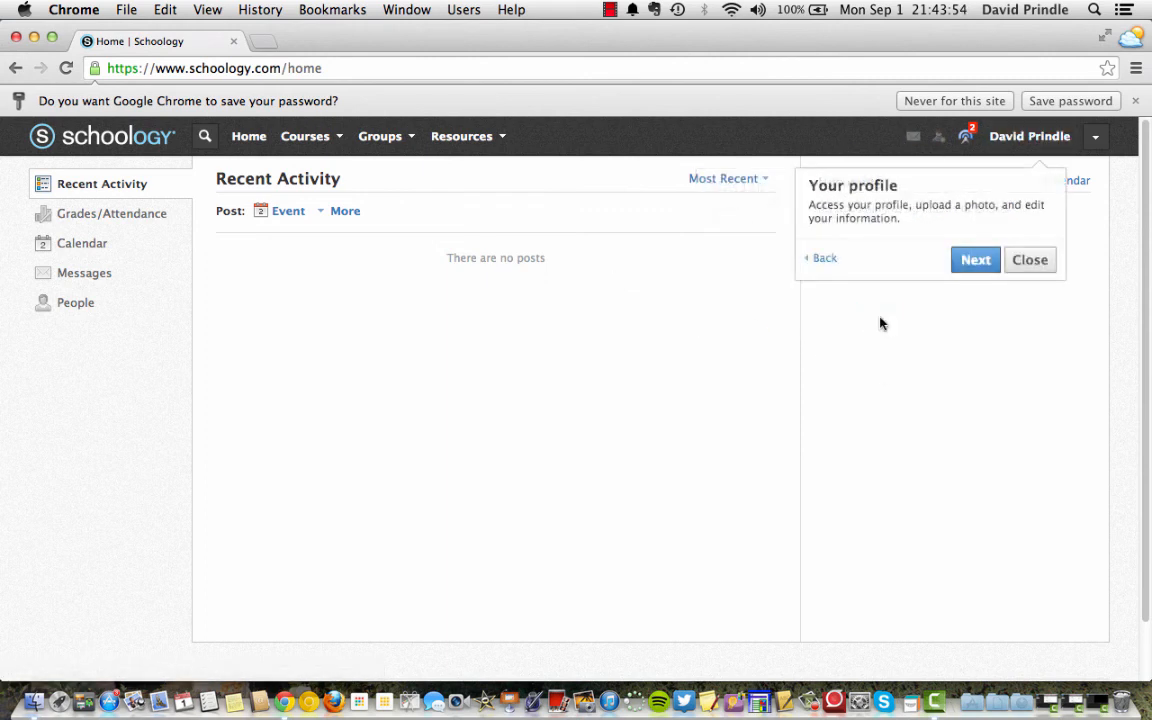
mouse_move(1018, 176)
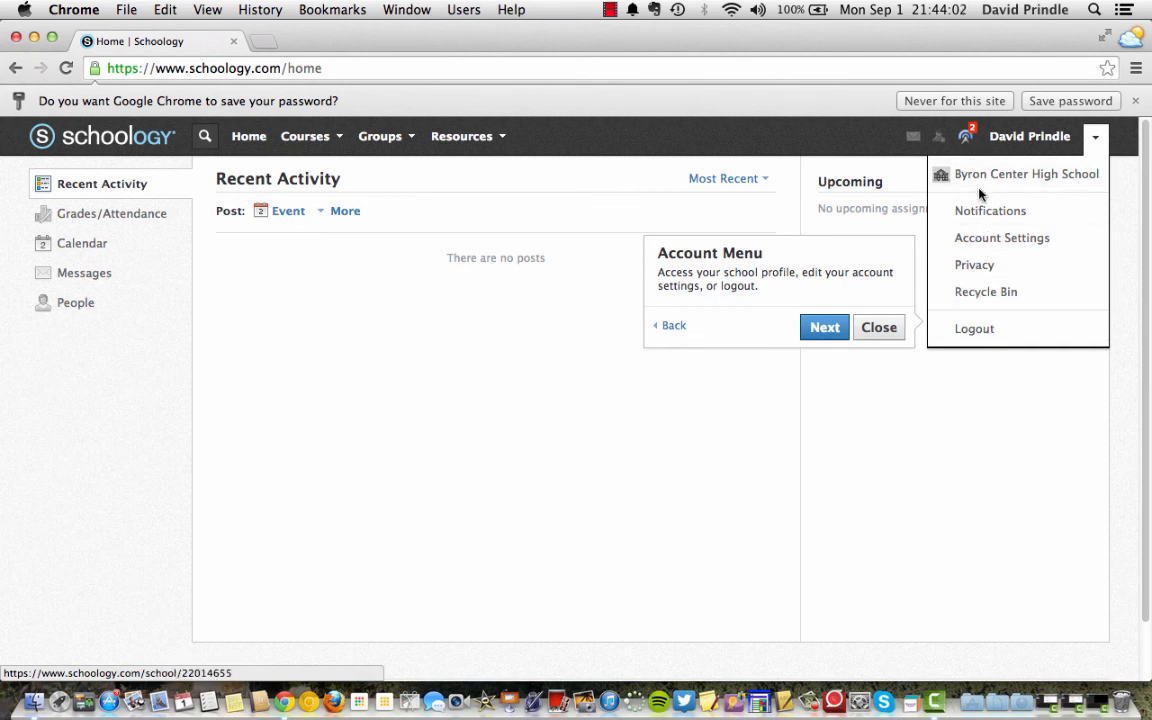
mouse_move(974, 328)
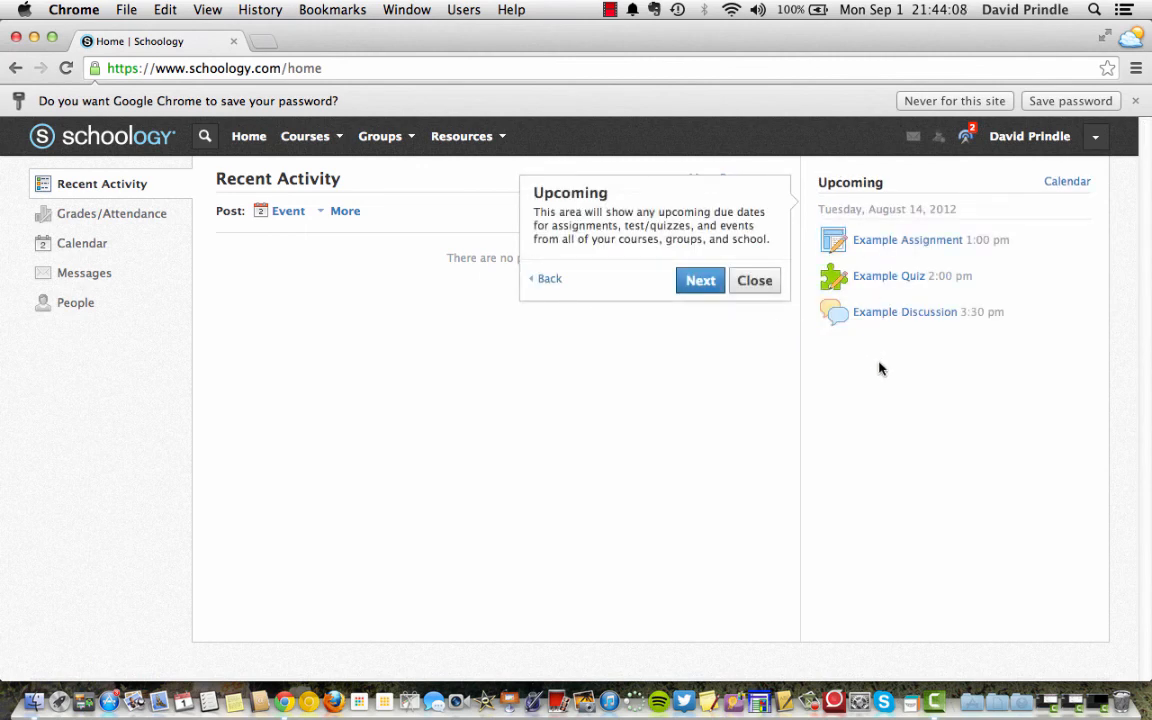
mouse_move(700, 280)
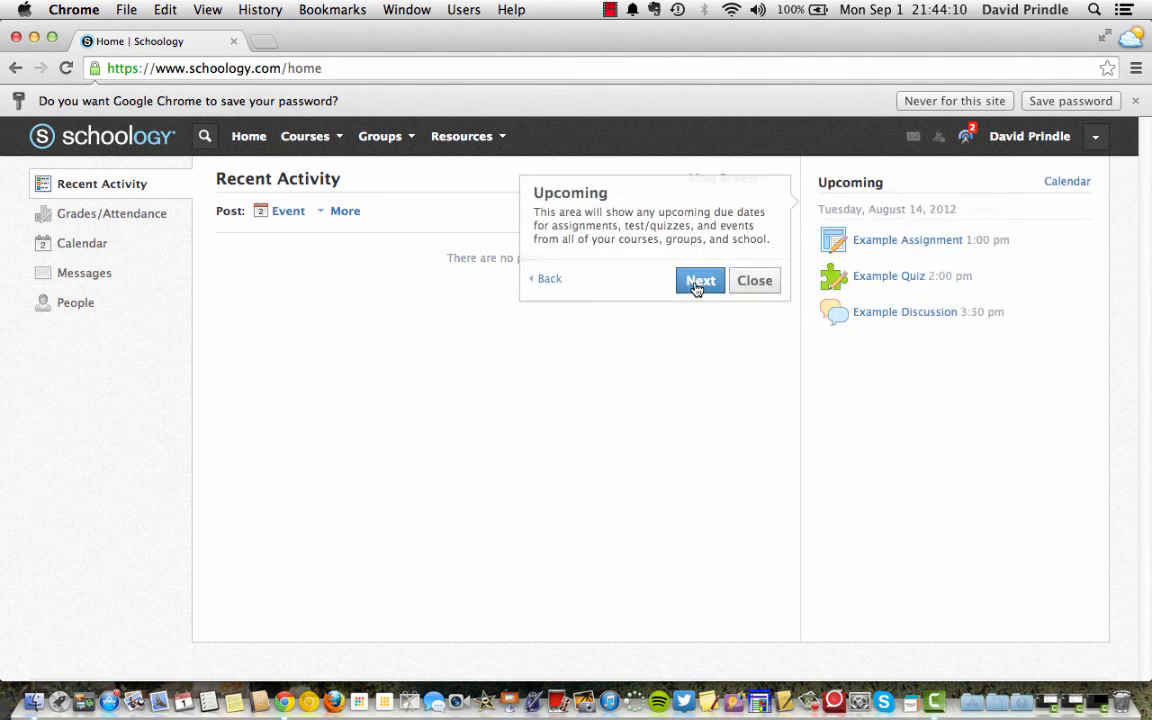
left_click(700, 280)
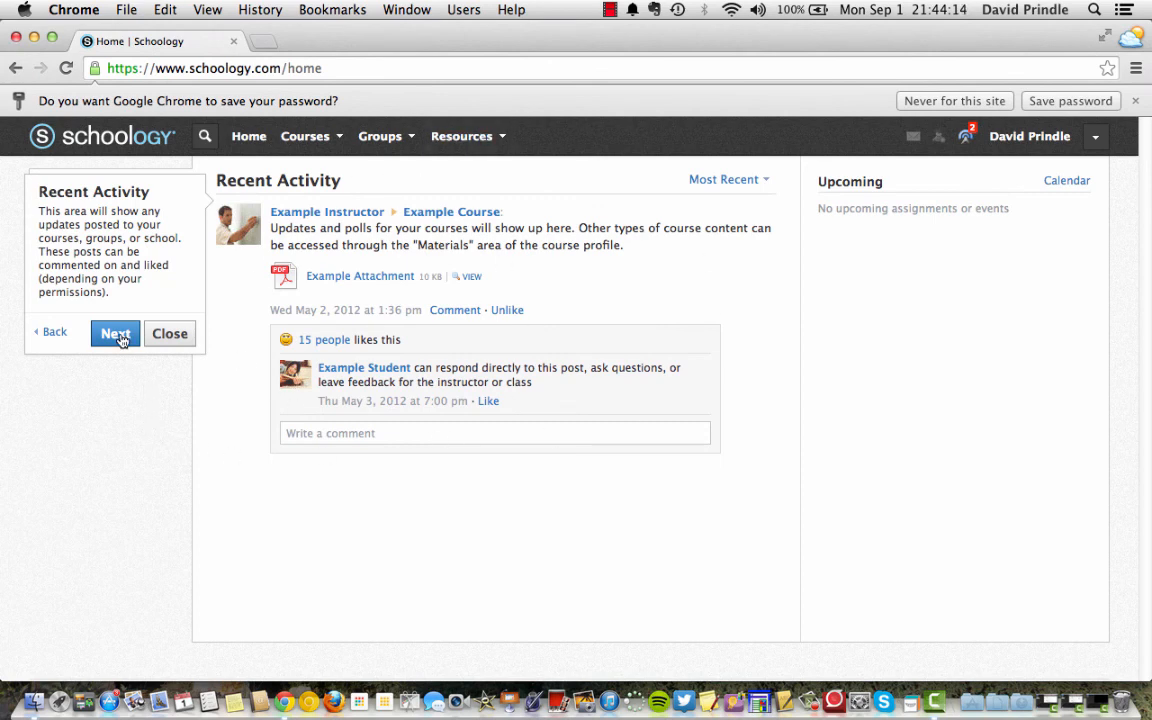
left_click(114, 332)
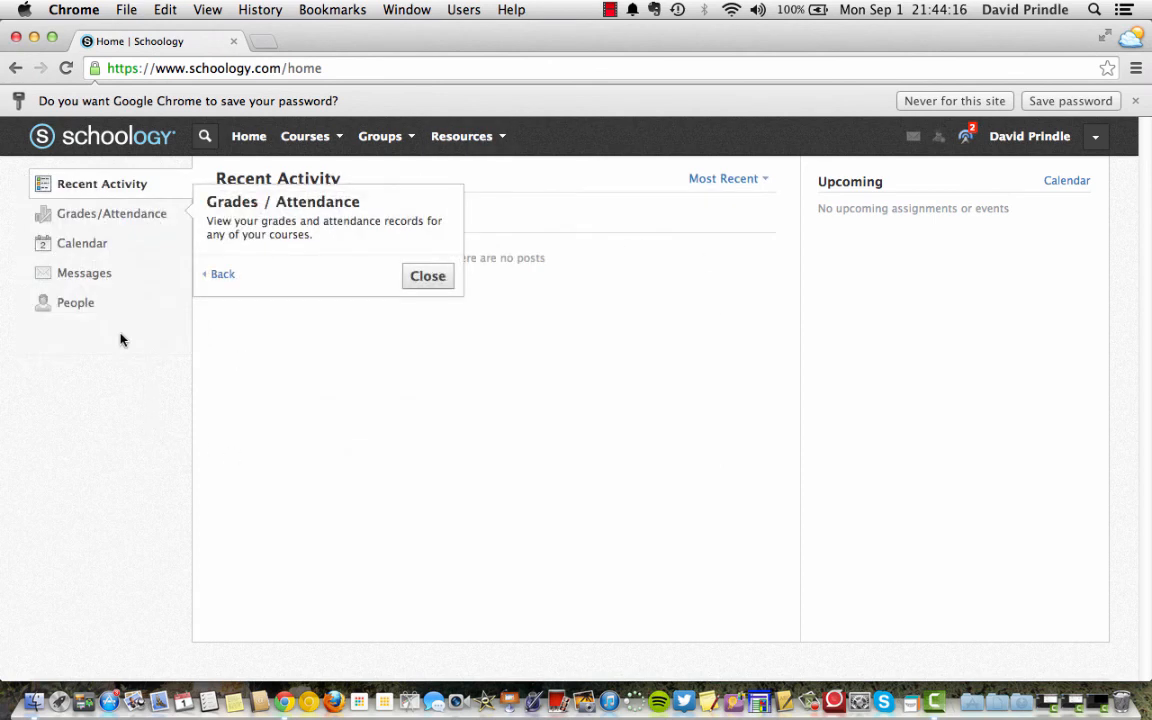
mouse_move(82, 244)
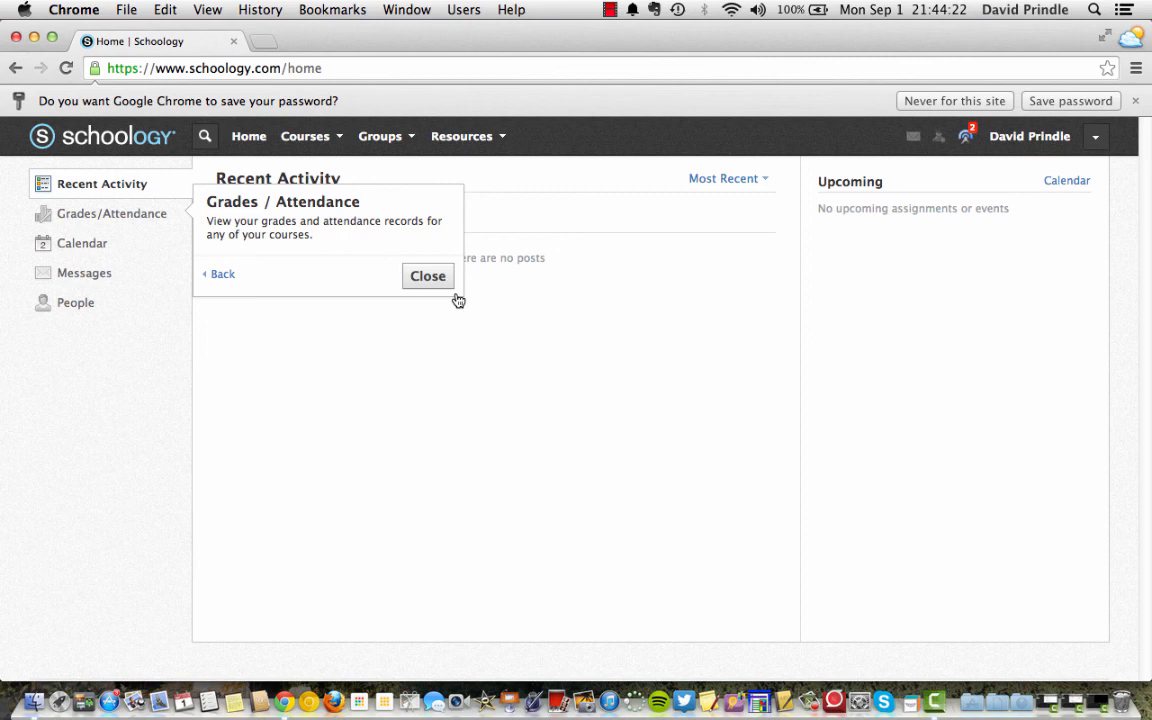
Step: Dismiss the tour, leaving the empty Recent Activity home page
left_click(428, 276)
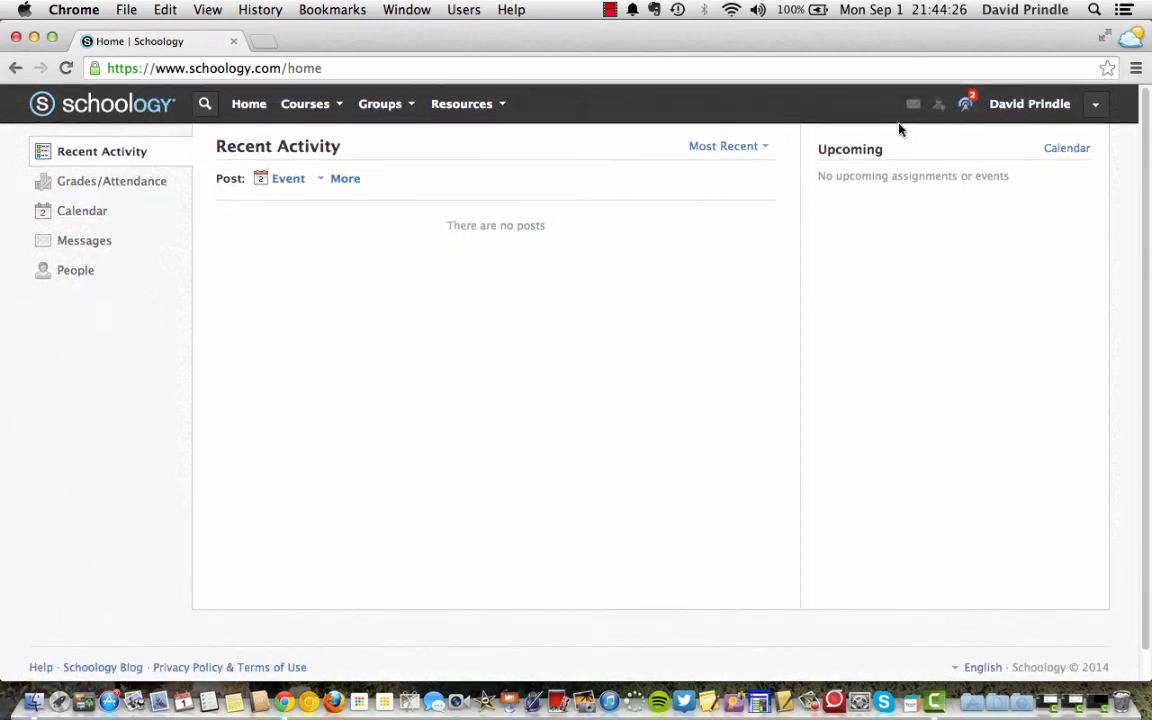
mouse_move(796, 572)
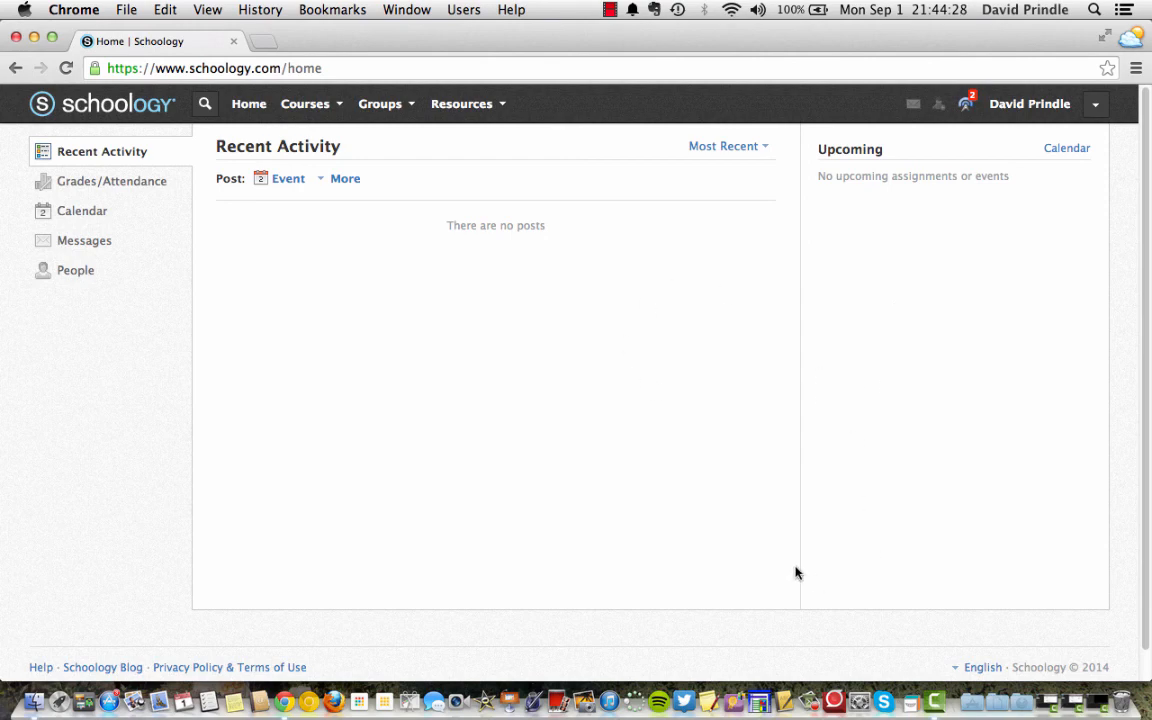